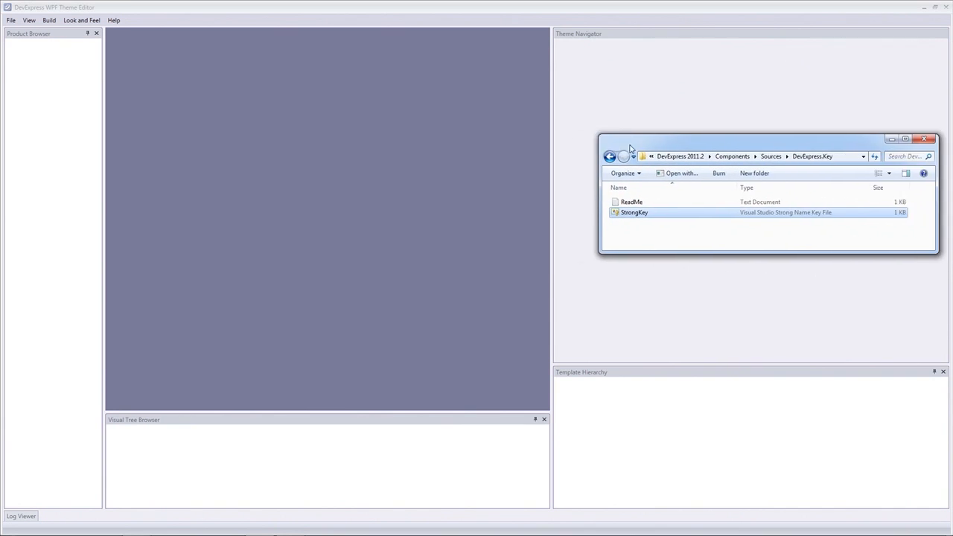
# Step: Reveal the DevExpress.Key folder's full path in Explorer, then close that window
pyautogui.moveTo(768, 140); pyautogui.dragTo(599, 167)
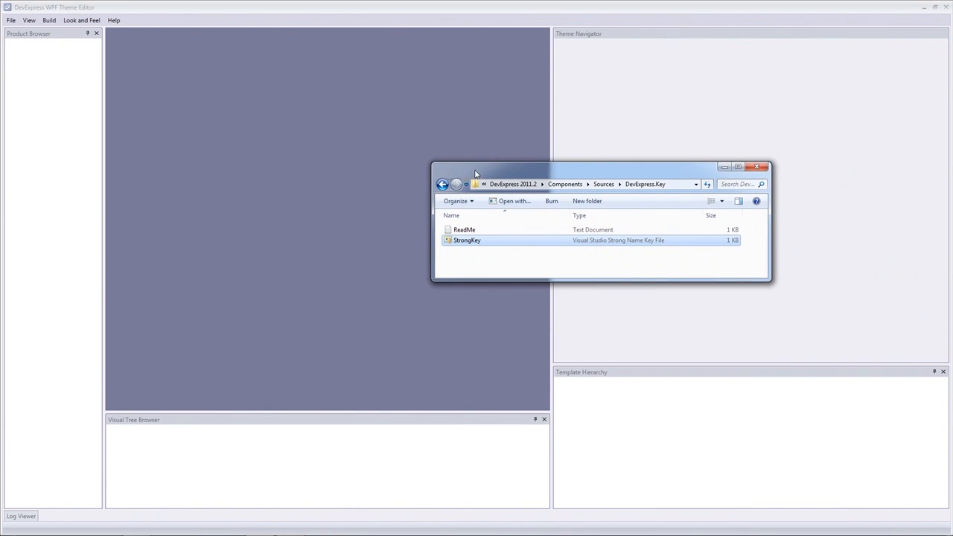
pyautogui.click(581, 184)
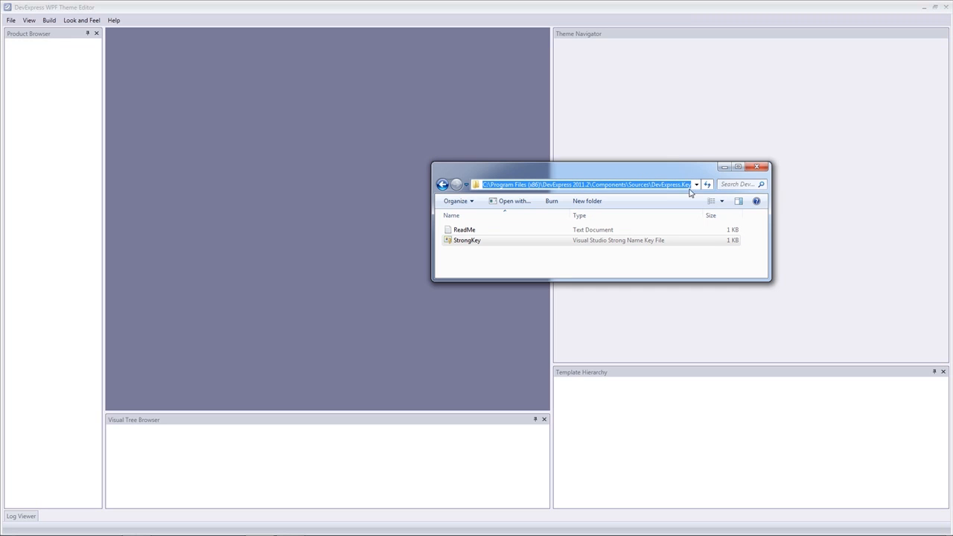
pyautogui.click(467, 240)
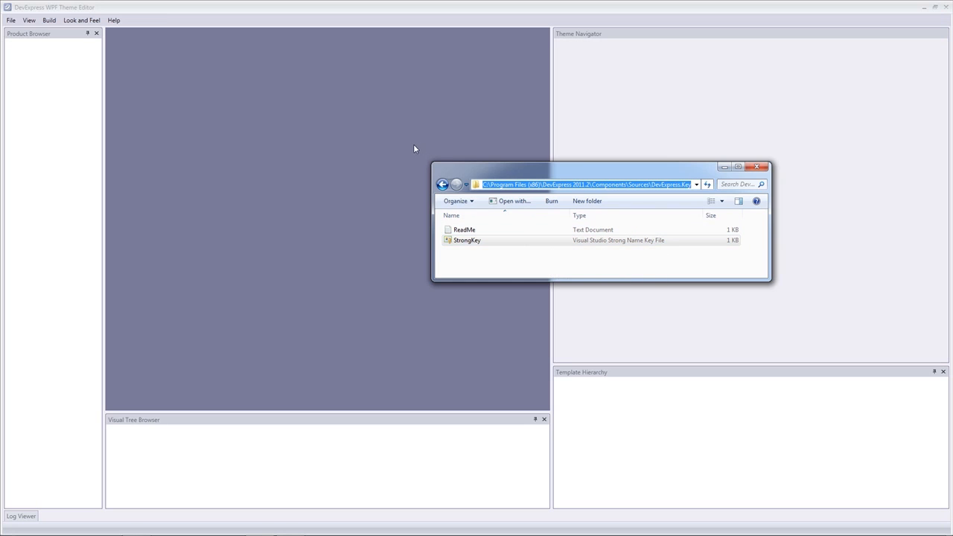
pyautogui.click(764, 166)
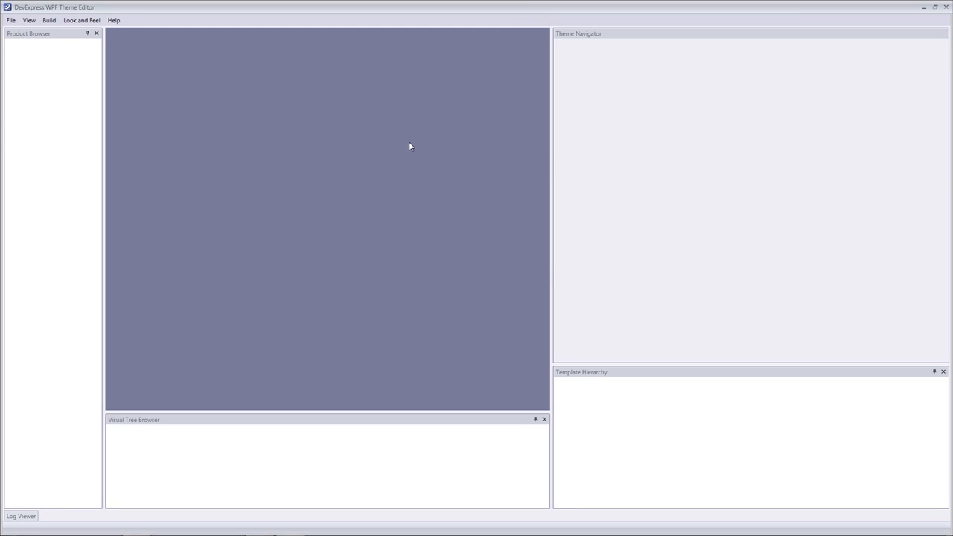
pyautogui.moveTo(27, 28)
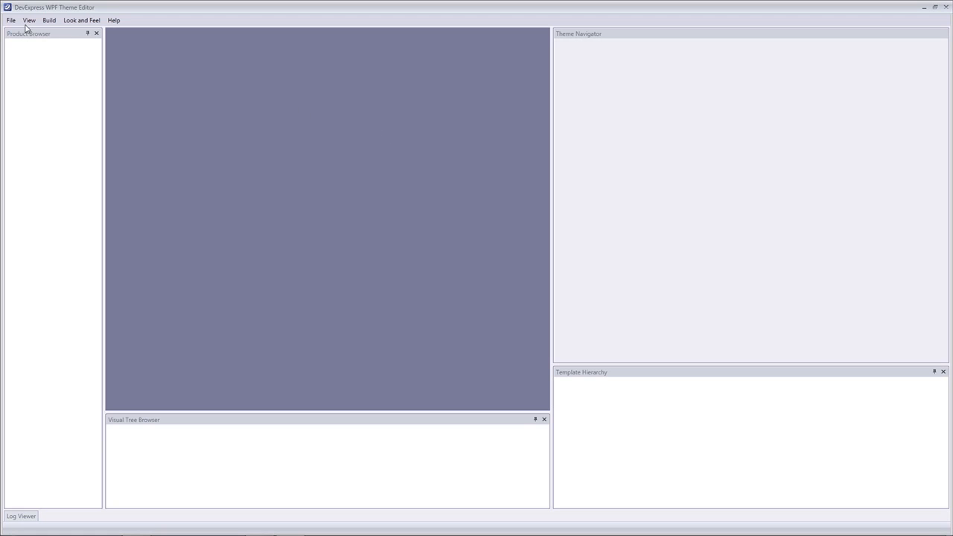
# Step: Open the DevExpress.Xpf.Themes.Office2007Black C# theme project from its folder
pyautogui.click(11, 20)
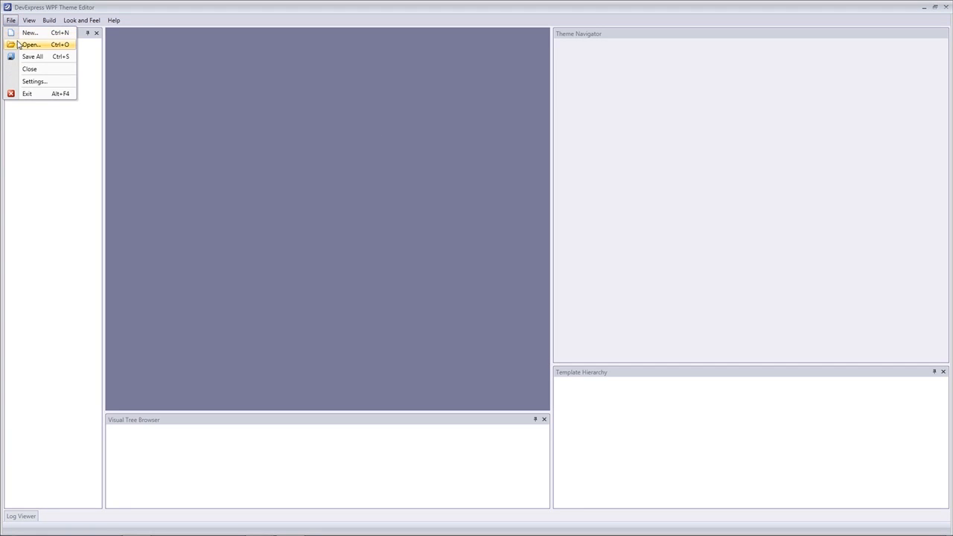
pyautogui.click(31, 44)
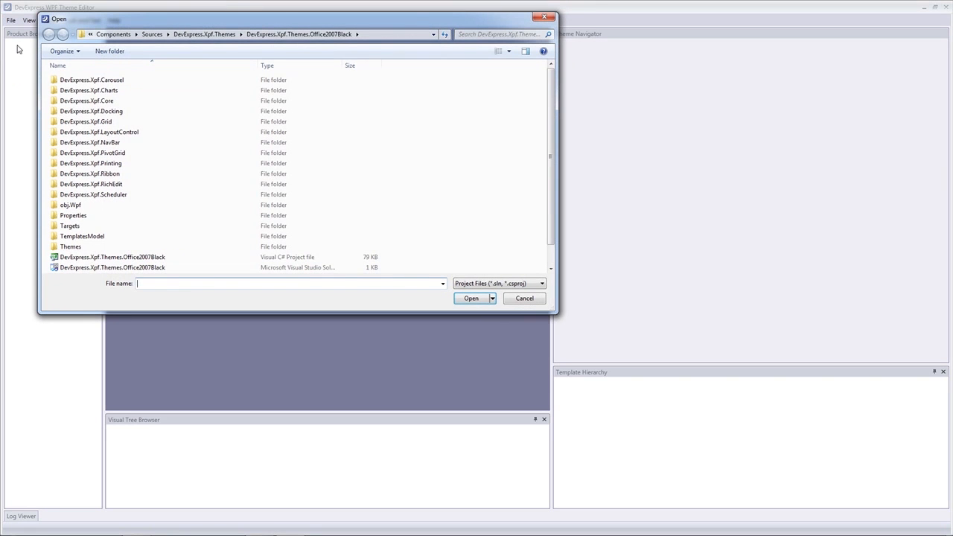
pyautogui.moveTo(179, 52)
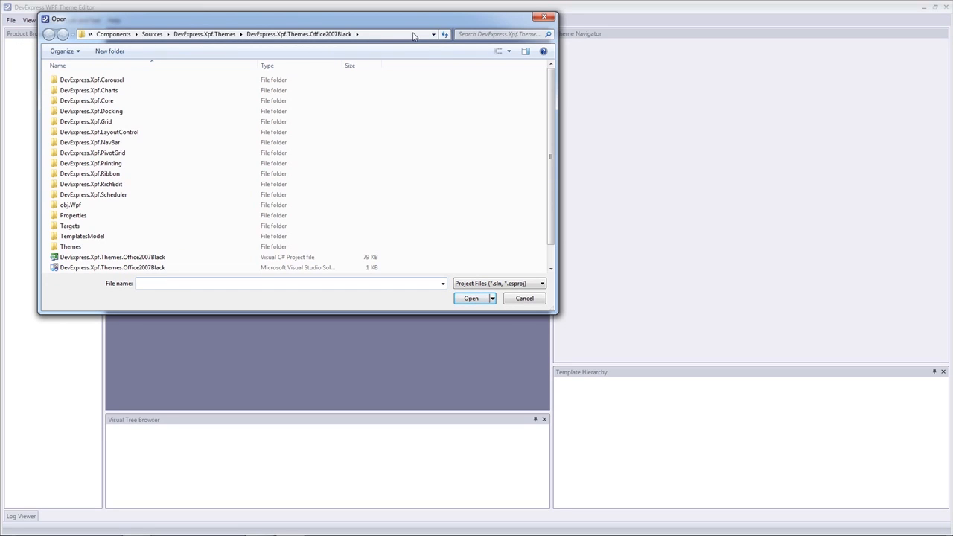
pyautogui.click(261, 34)
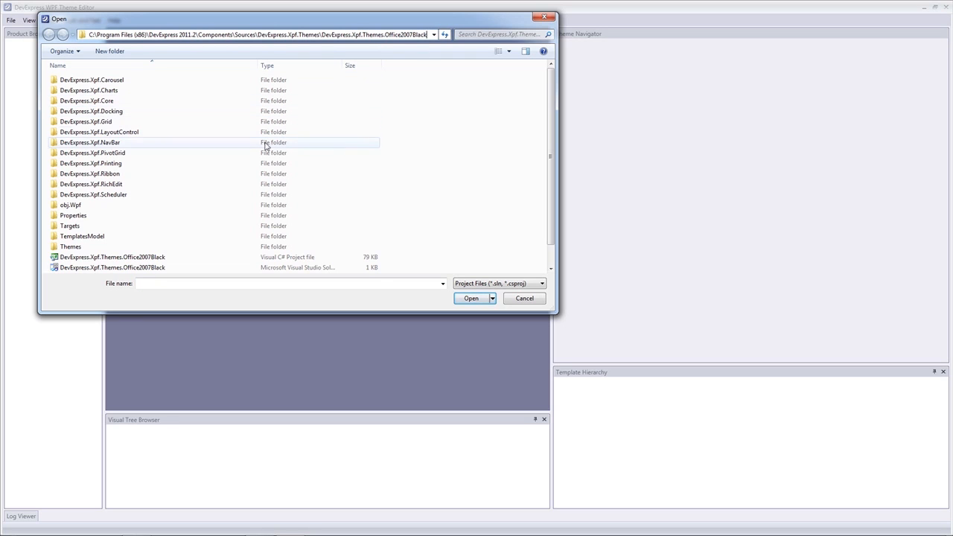
pyautogui.click(112, 257)
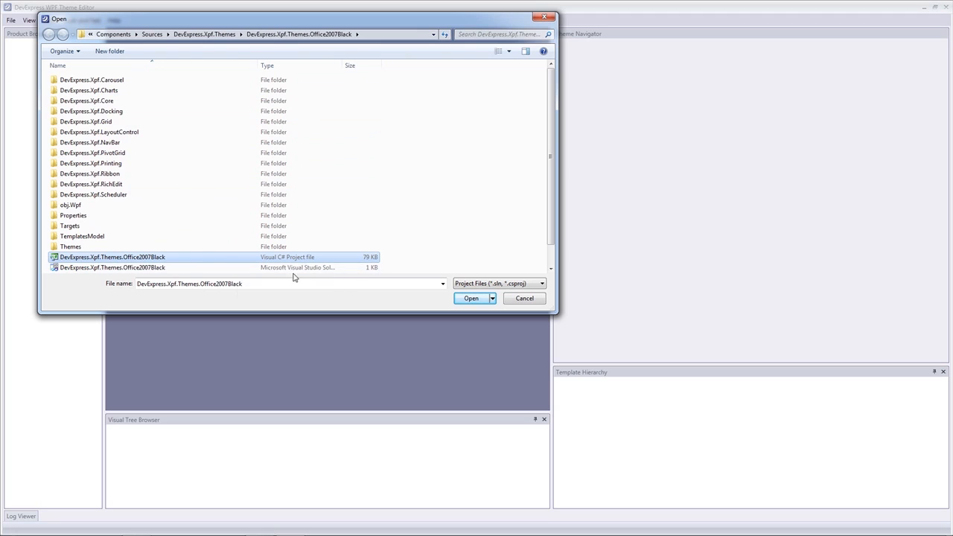
pyautogui.click(471, 298)
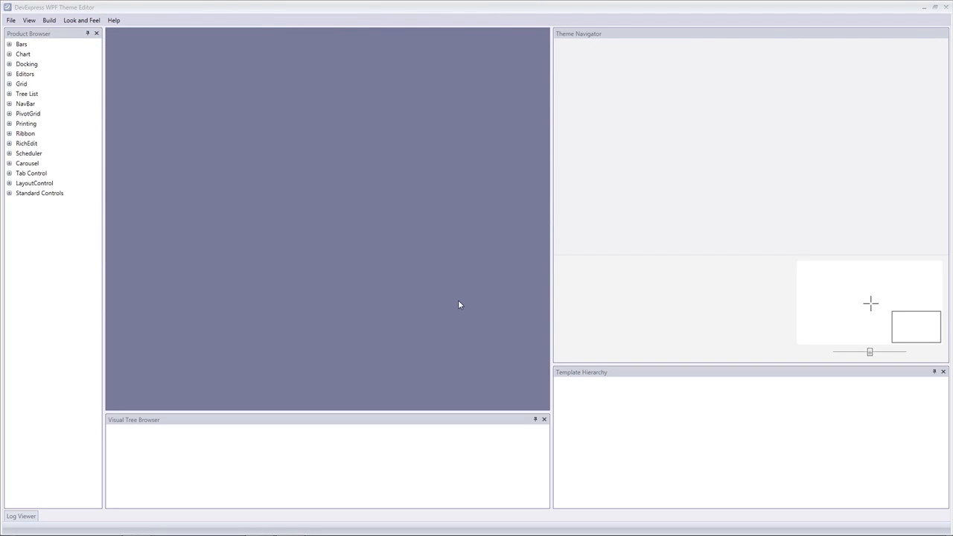
pyautogui.moveTo(177, 136)
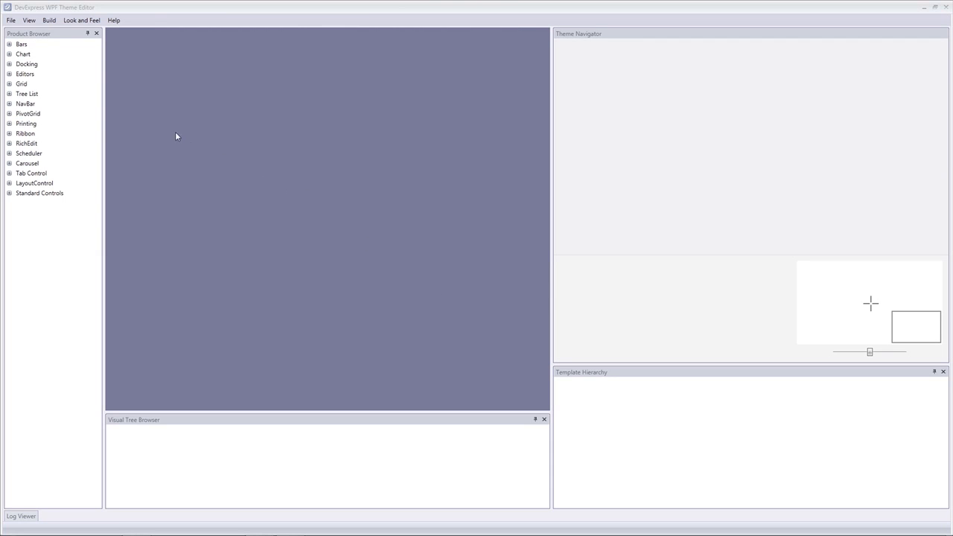
# Step: Preview the theme's Charts & PivotGrid, Scheduler and Second Page samples, then close the preview
pyautogui.click(29, 20)
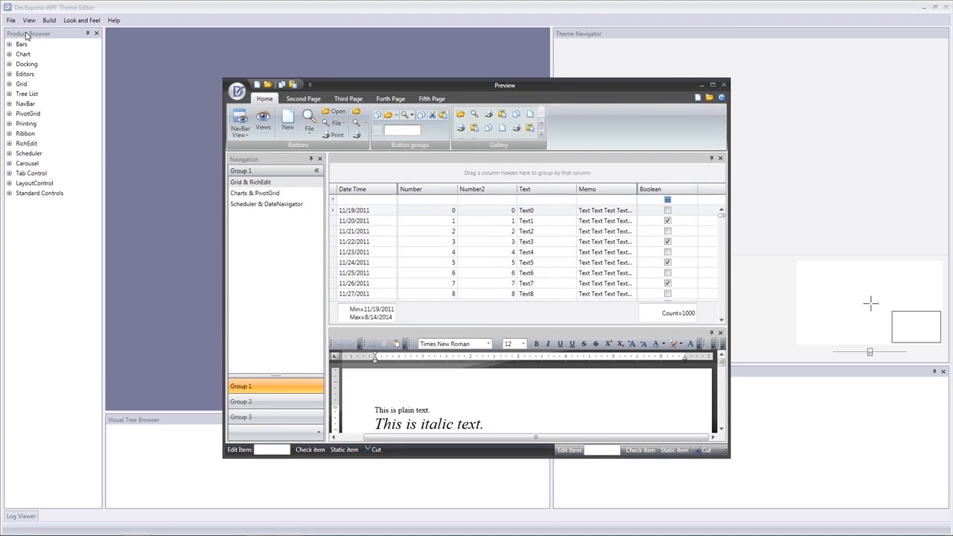
pyautogui.moveTo(222, 159)
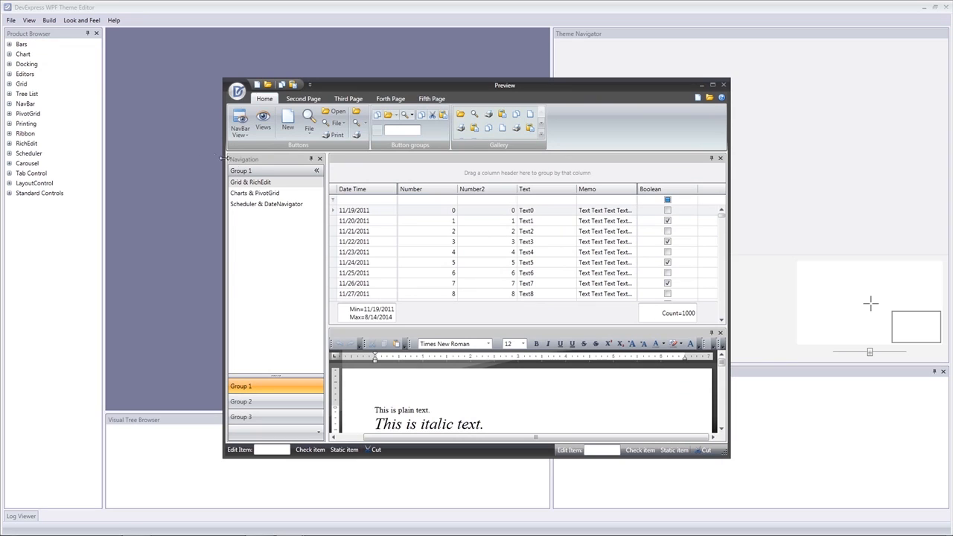
pyautogui.click(268, 193)
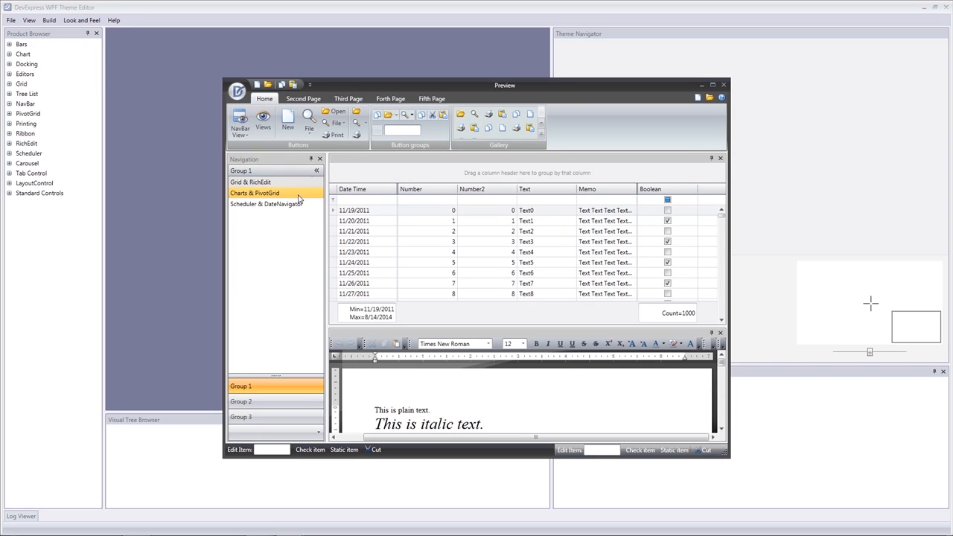
pyautogui.click(266, 204)
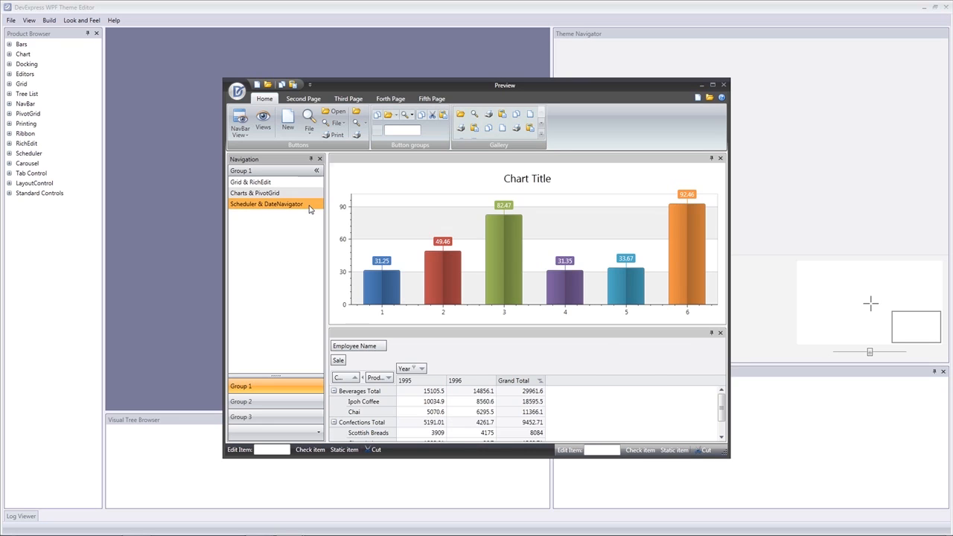
pyautogui.click(266, 204)
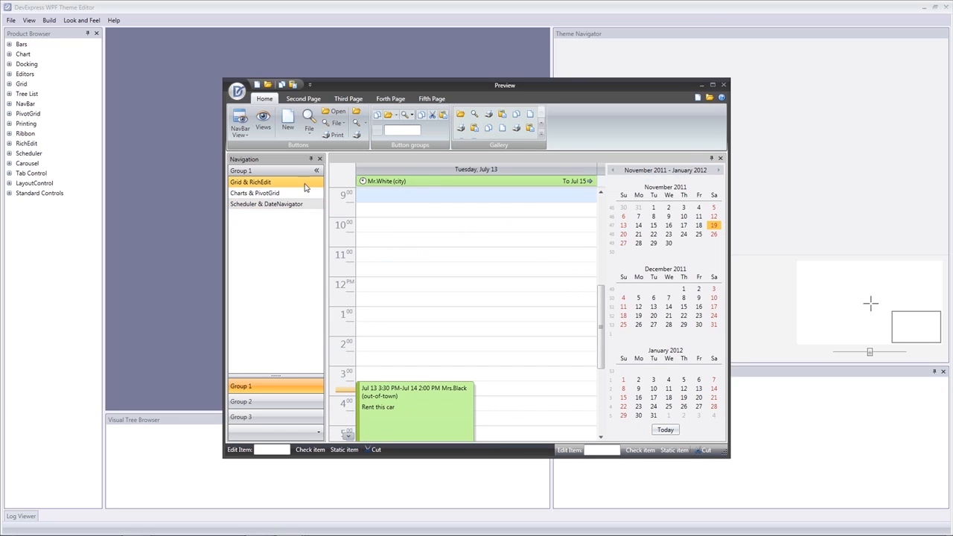
pyautogui.click(303, 99)
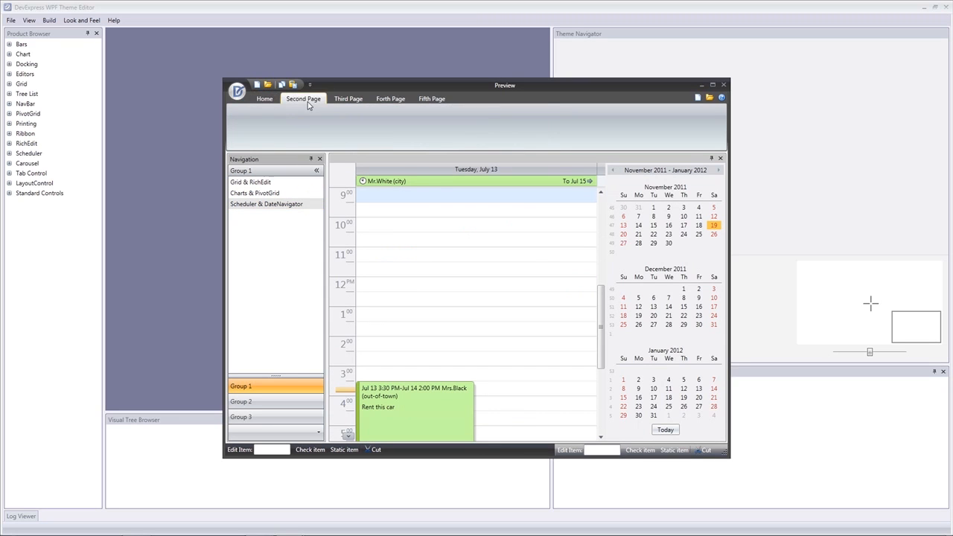
pyautogui.moveTo(460, 92)
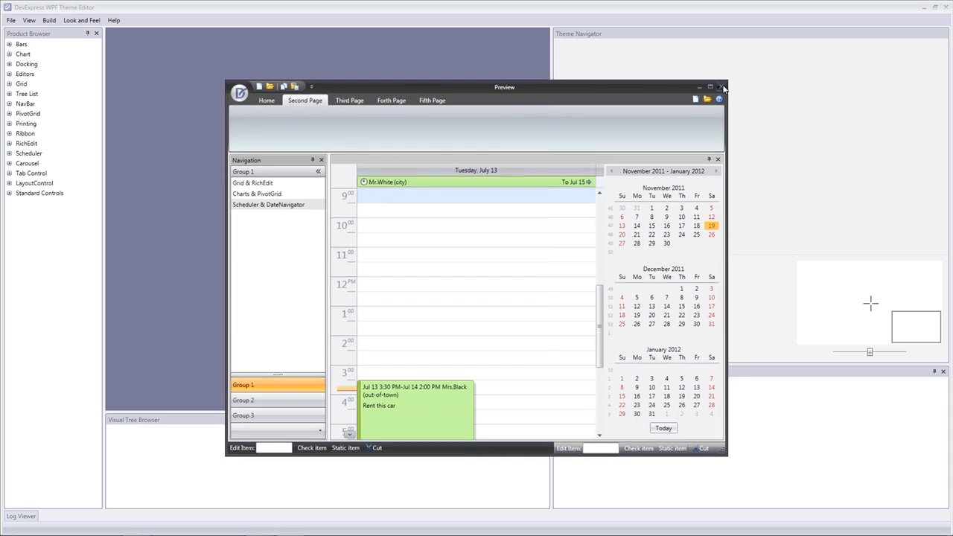
pyautogui.click(722, 87)
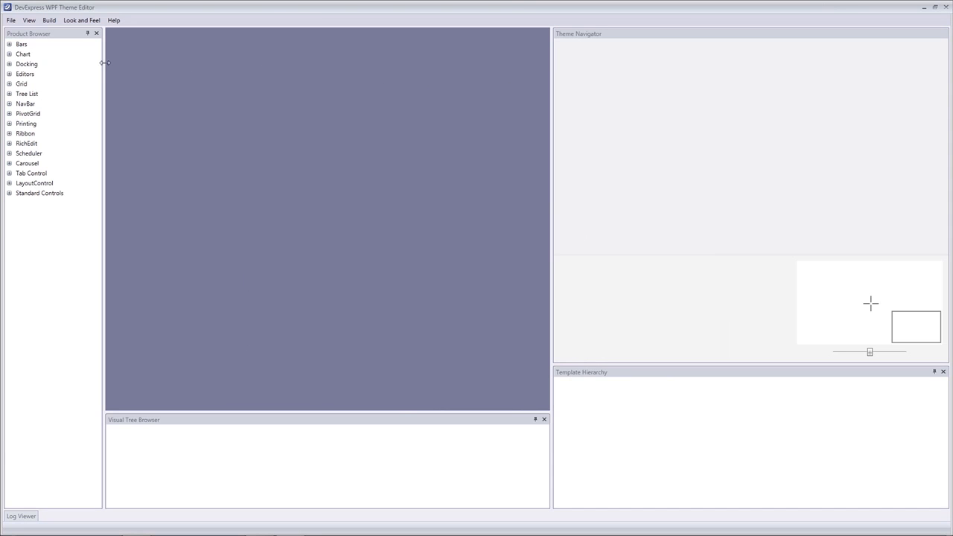
# Step: Select Editors > ComboBoxEdit and open the Test Content box's TextEdit.xaml border template
pyautogui.click(9, 74)
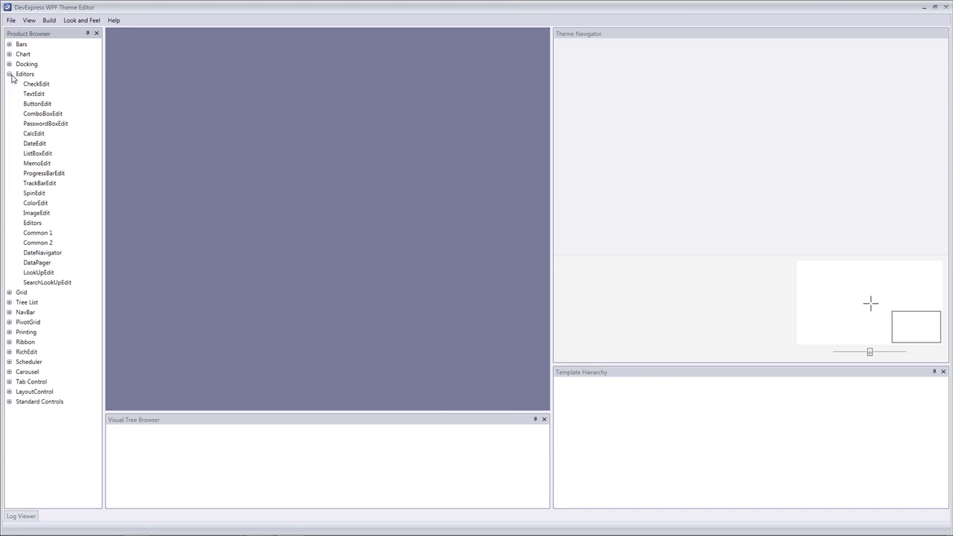
pyautogui.click(35, 93)
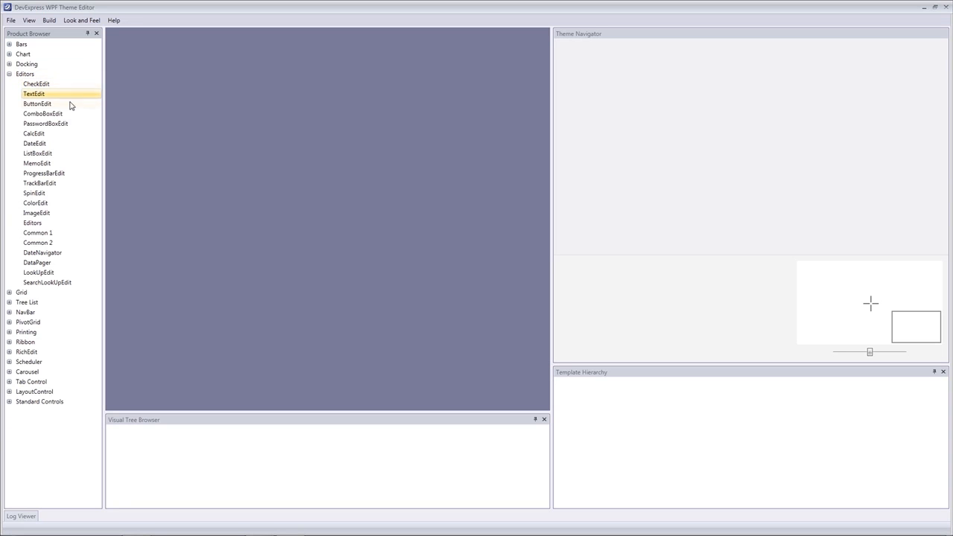
pyautogui.click(43, 114)
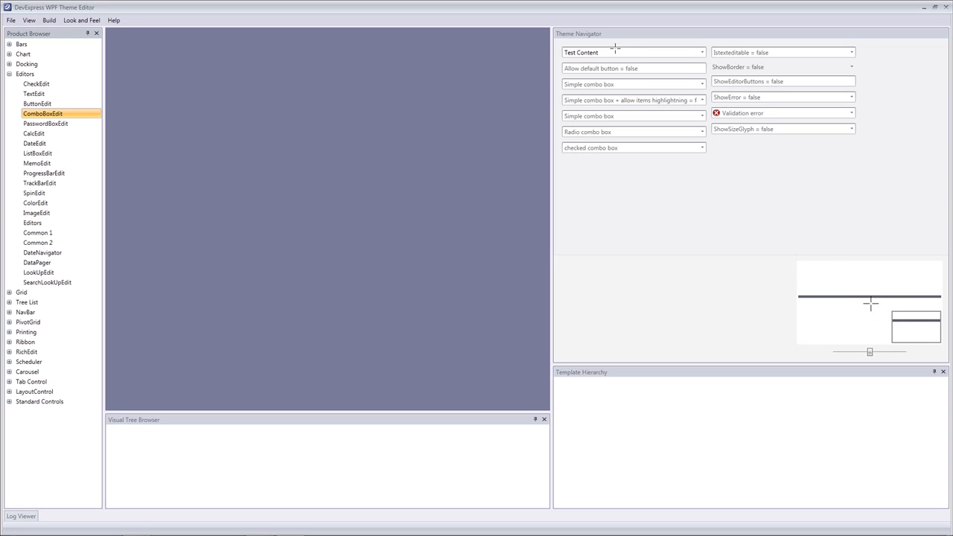
pyautogui.click(633, 52)
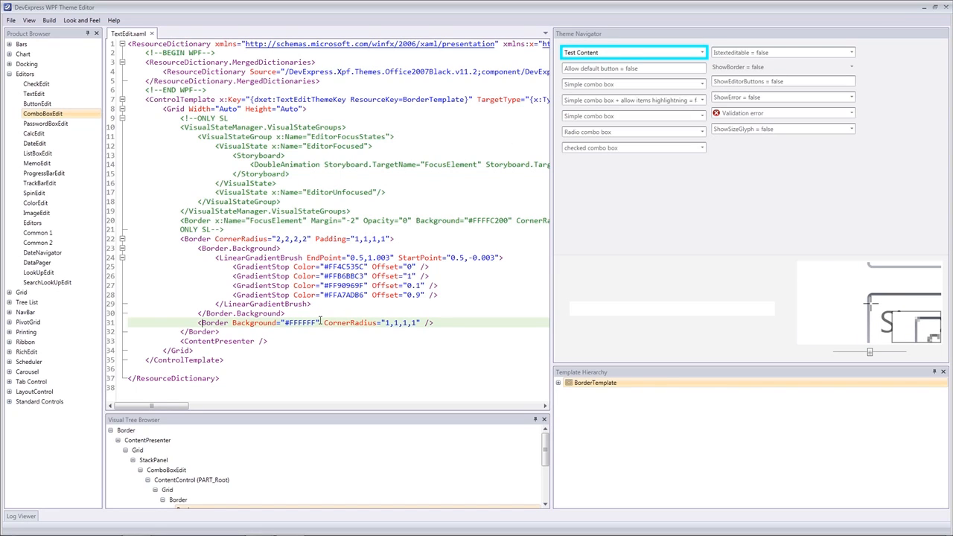
# Step: Replace the inner border background #FFFFFF on line 31 with #d2e3a5
pyautogui.doubleClick(298, 322)
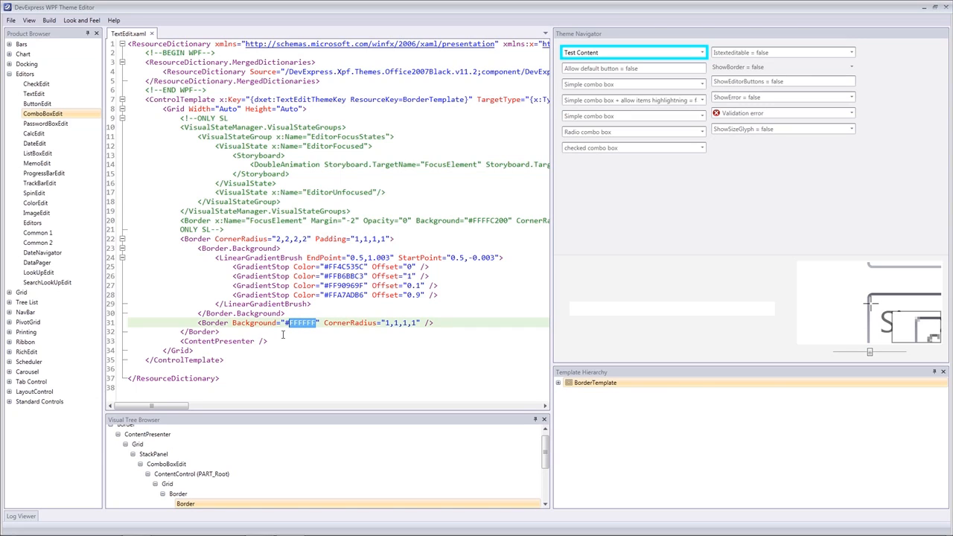
pyautogui.write('#d2e')
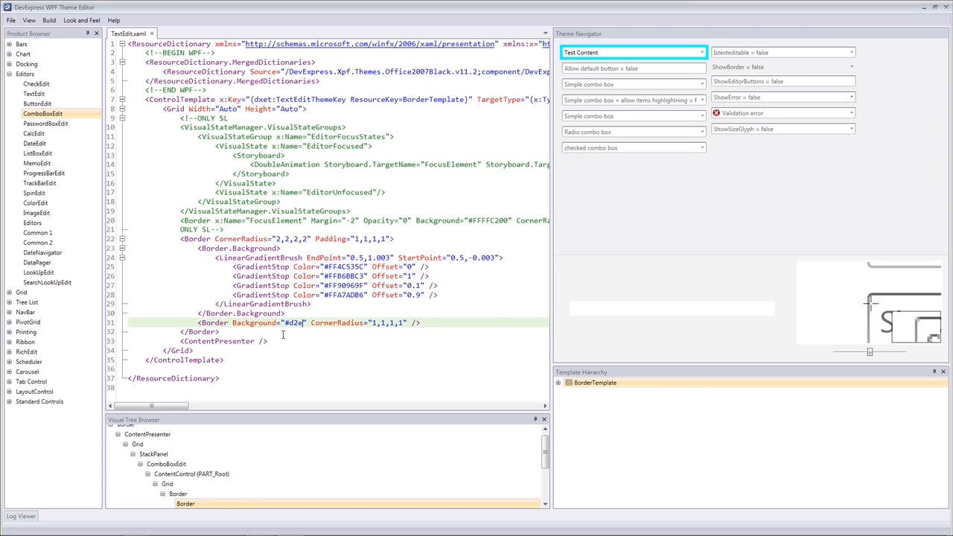
pyautogui.write('3a5')
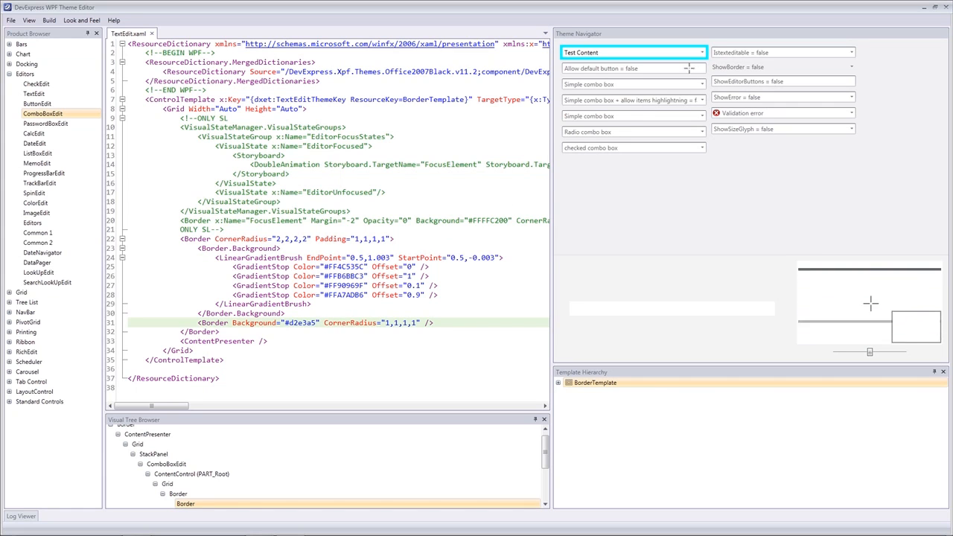
pyautogui.click(700, 52)
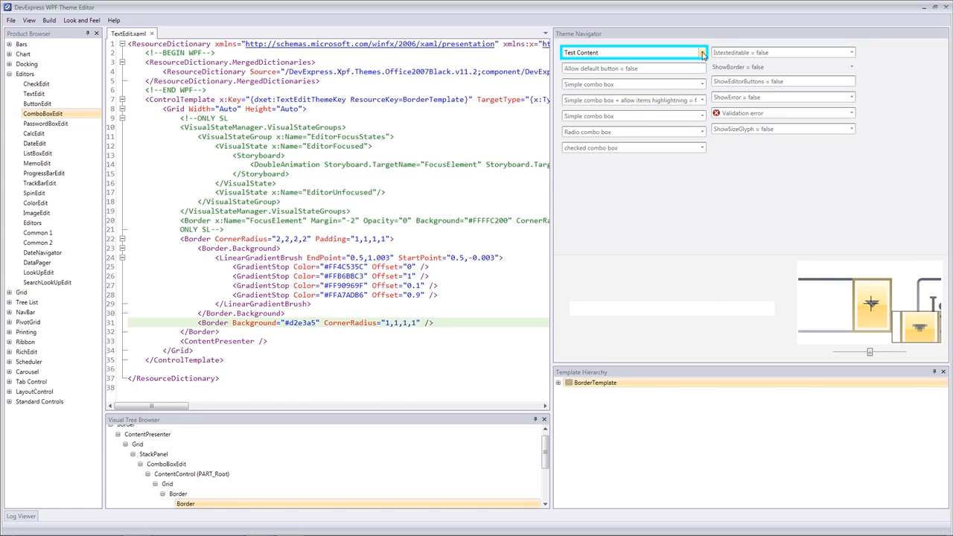
# Step: Open ButtonEdit.xaml's DropDownGlyph and change the arrow fill from #FF7C7C7C to #f48600
pyautogui.click(701, 52)
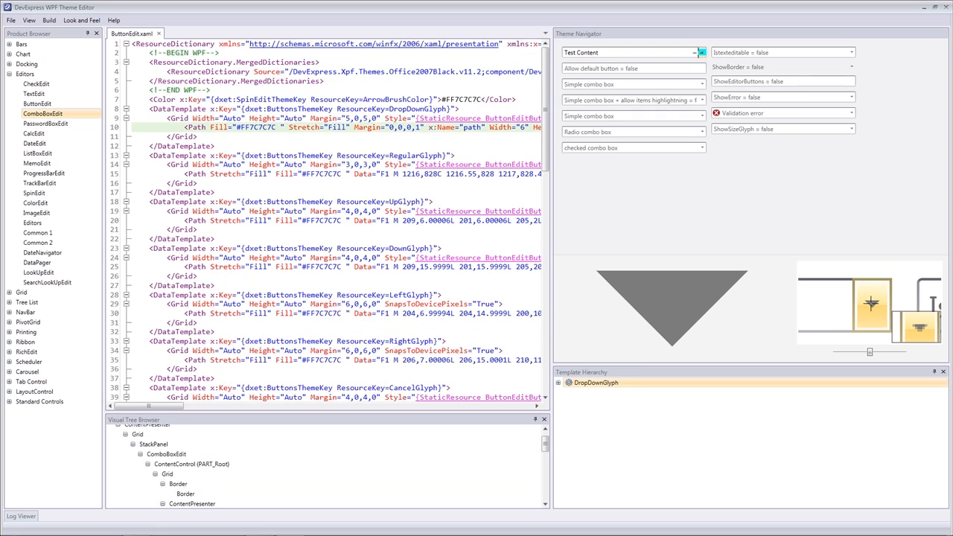
pyautogui.click(701, 52)
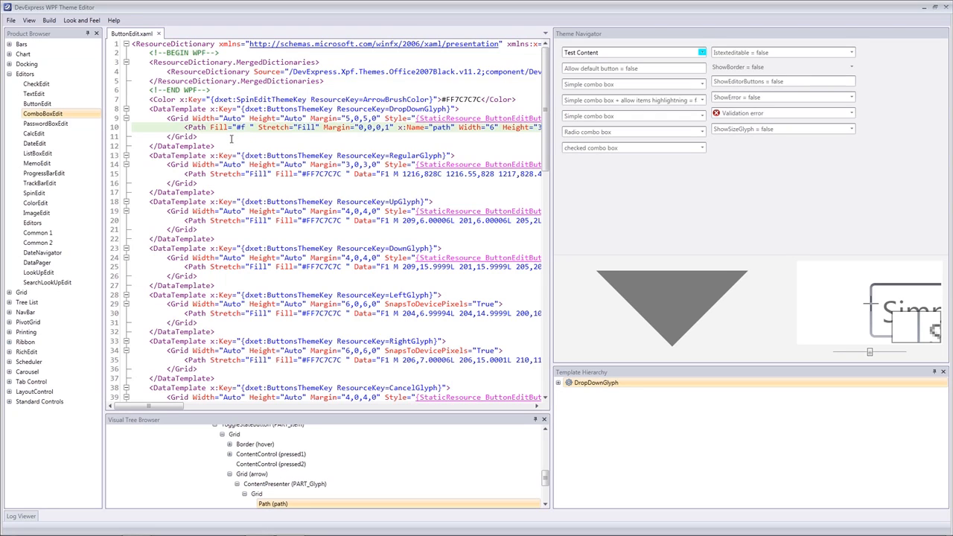
pyautogui.write('4f86')
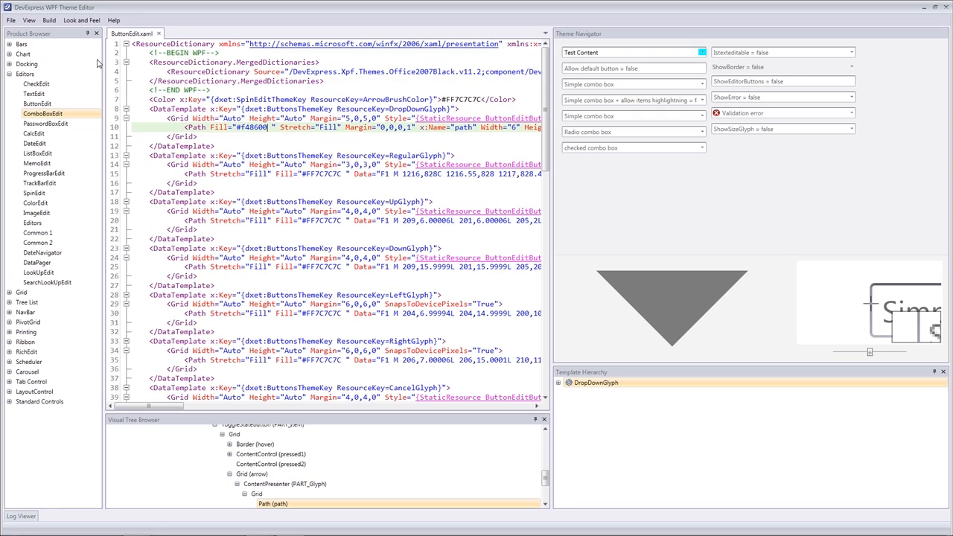
# Step: Build the modified Office2007Black theme with Build Theme
pyautogui.click(49, 21)
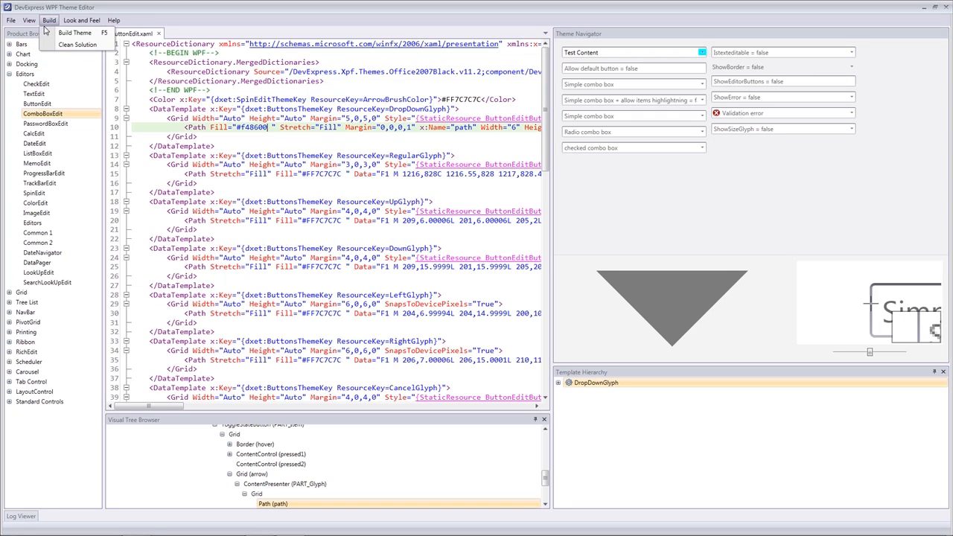
pyautogui.click(75, 32)
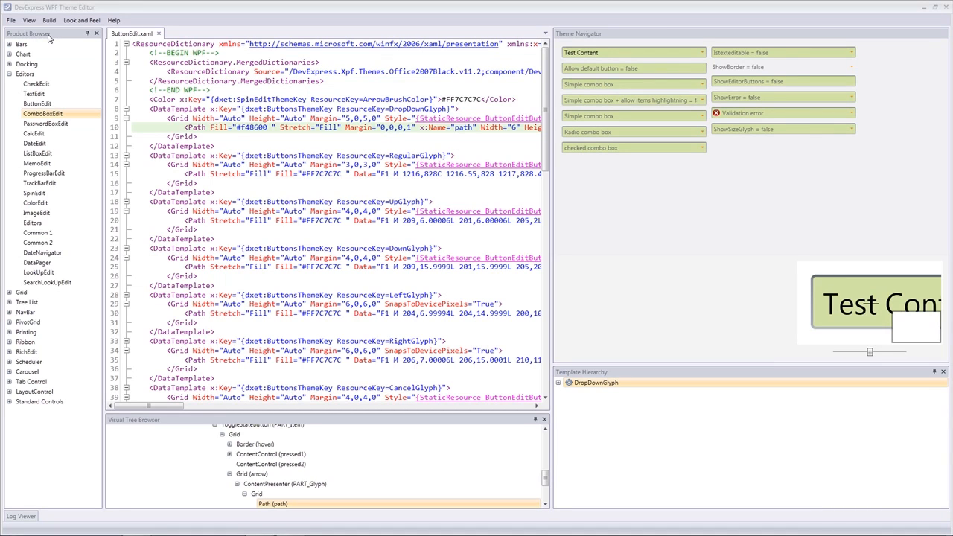
pyautogui.click(29, 20)
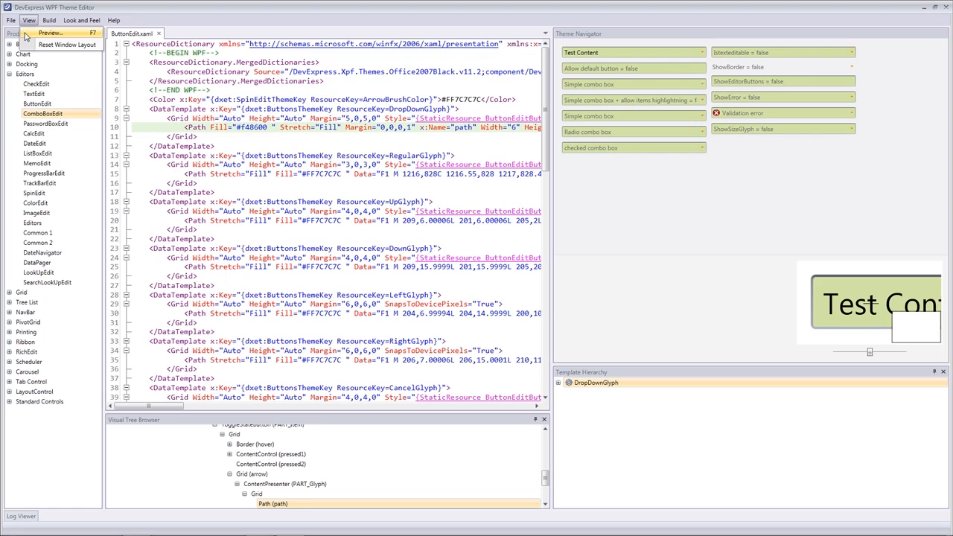
# Step: Preview the rebuilt theme on the grid and rich text sample controls
pyautogui.click(50, 32)
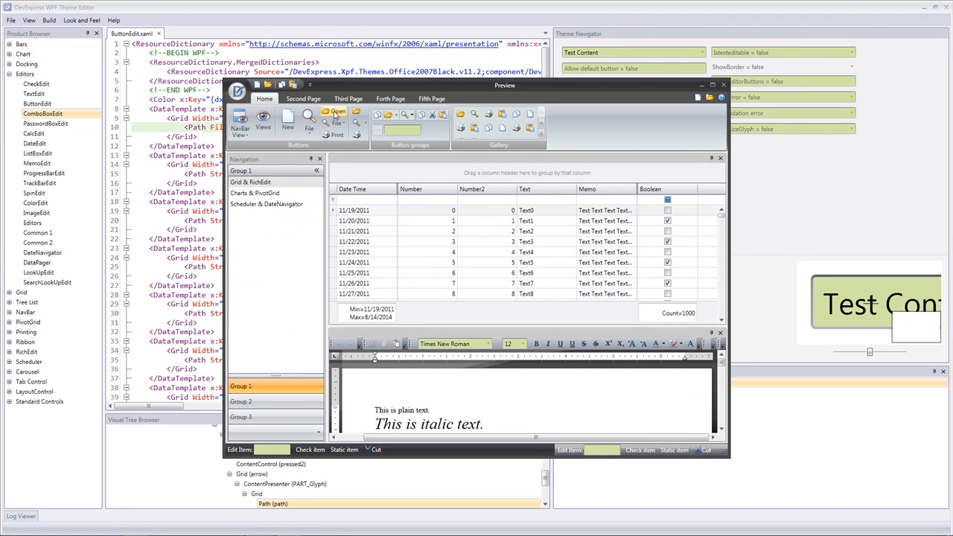
pyautogui.moveTo(432, 126)
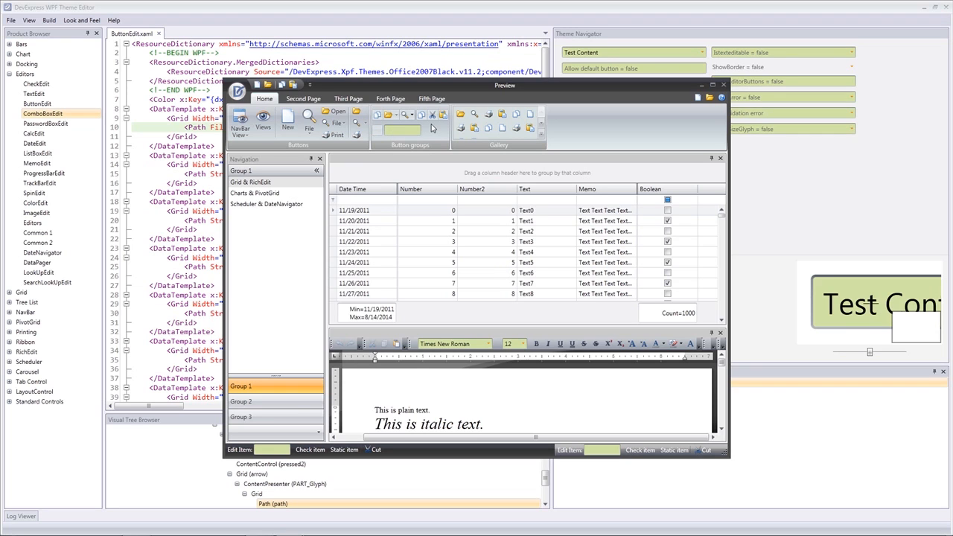